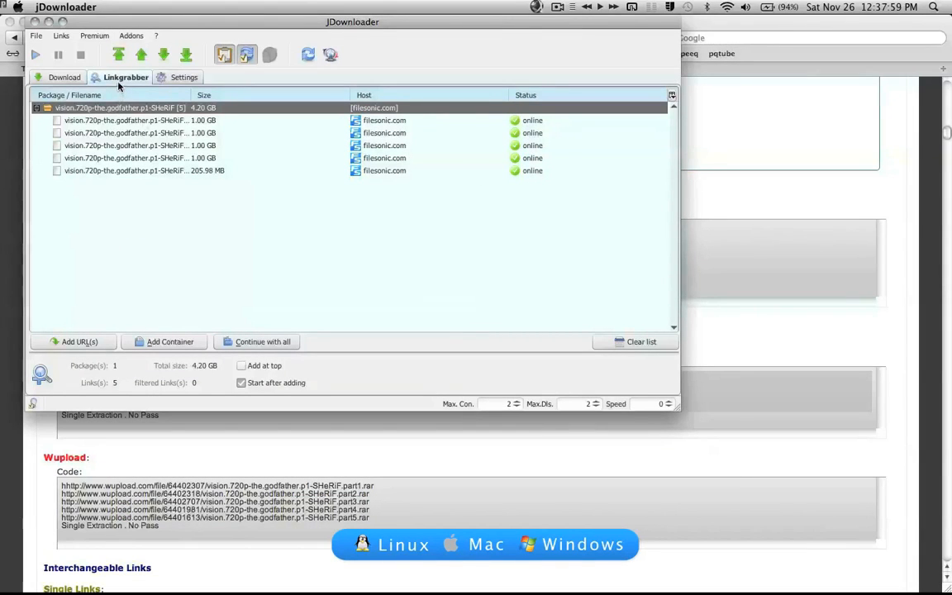
Open the Premium menu to see premium usage enabled globally.
left_click(94, 36)
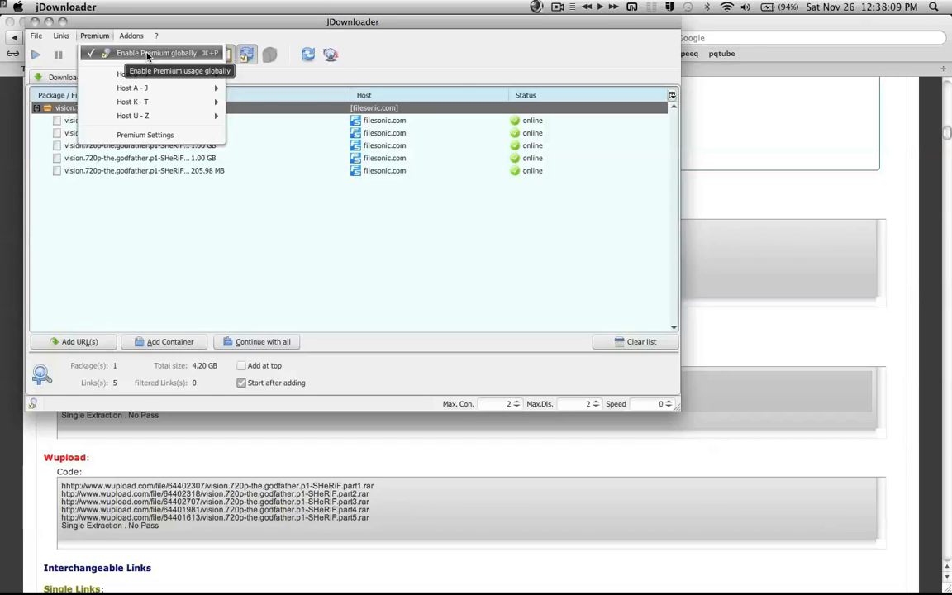
mouse_move(239, 49)
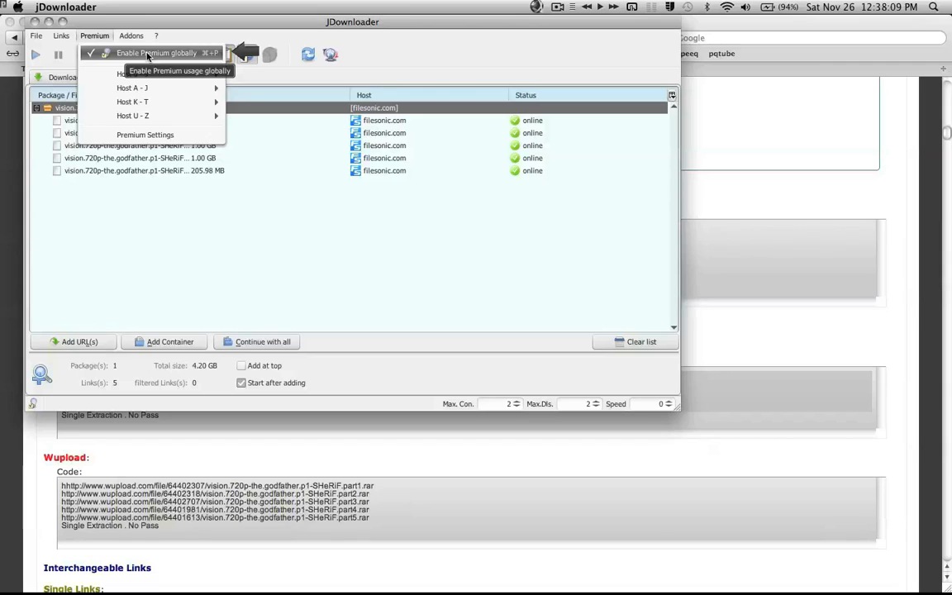
mouse_move(145, 135)
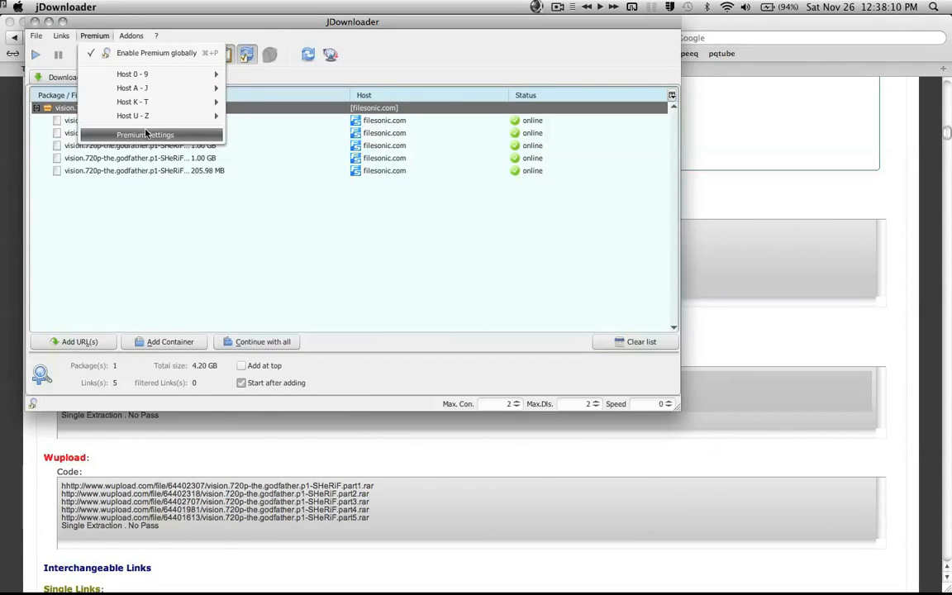
Open Premium Settings to show the empty premium accounts list.
left_click(146, 134)
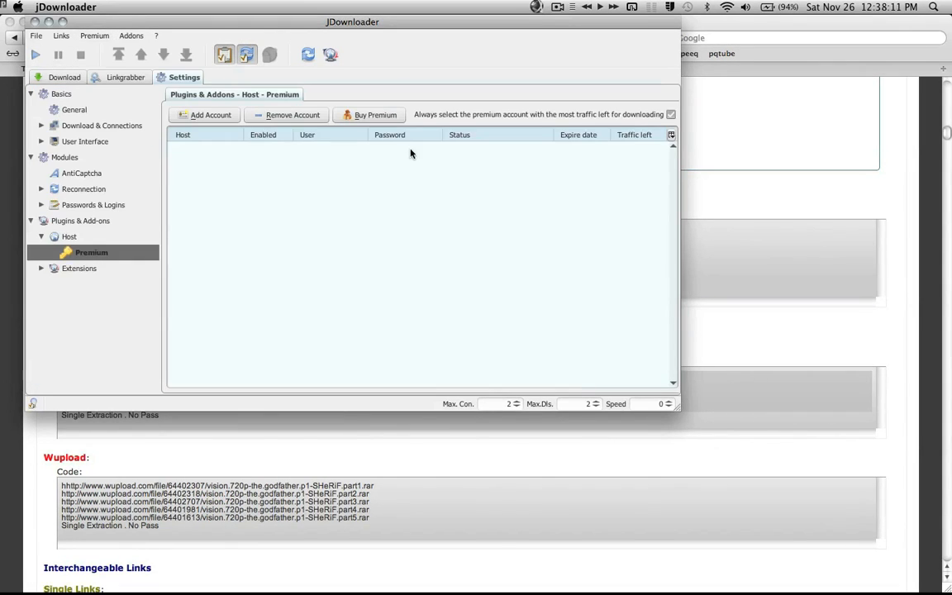
mouse_move(240, 157)
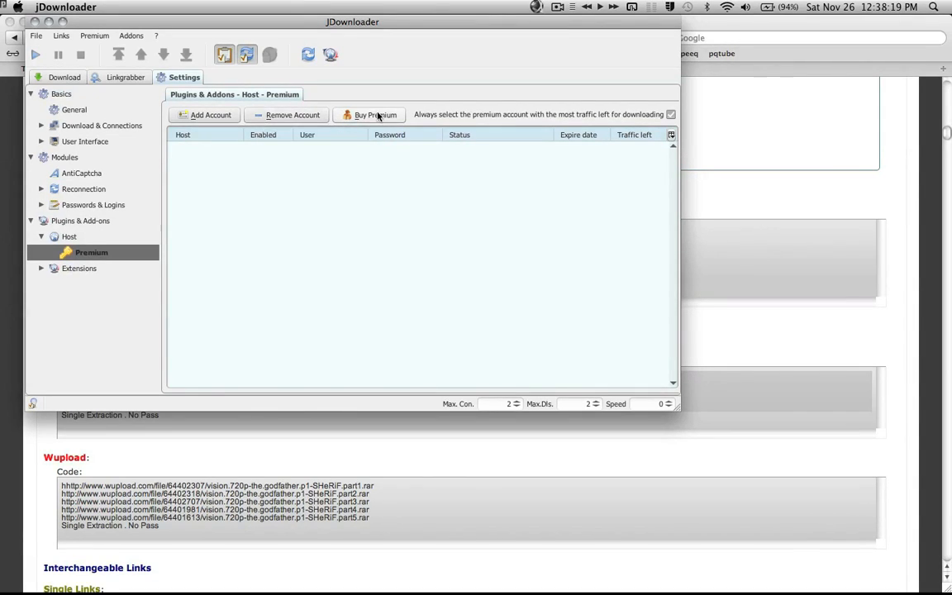
mouse_move(371, 102)
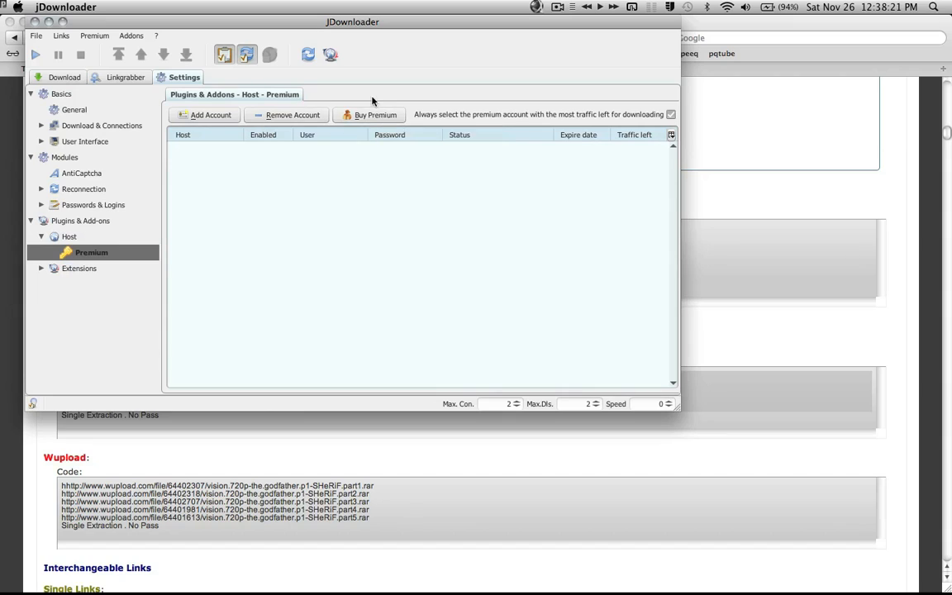
mouse_move(221, 137)
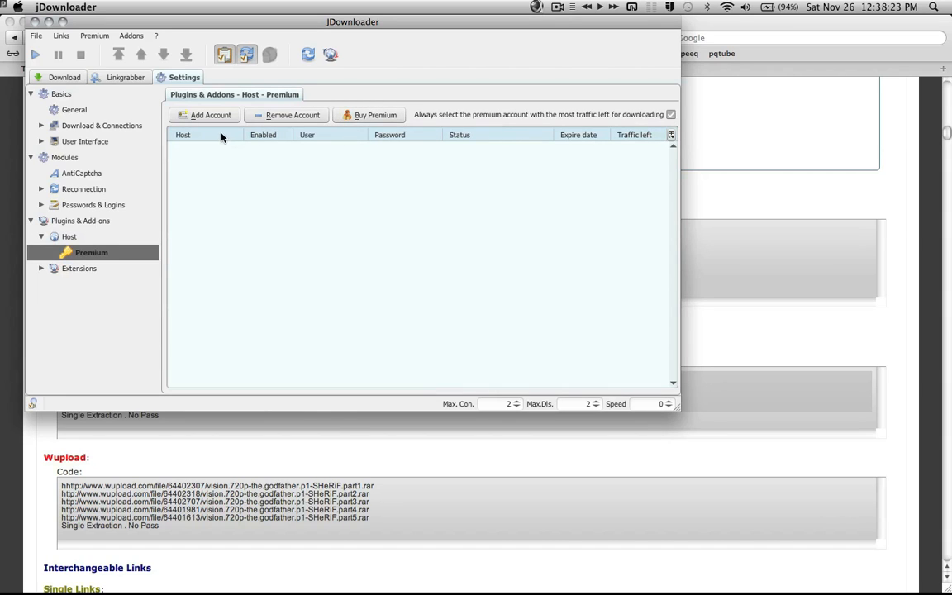
mouse_move(204, 115)
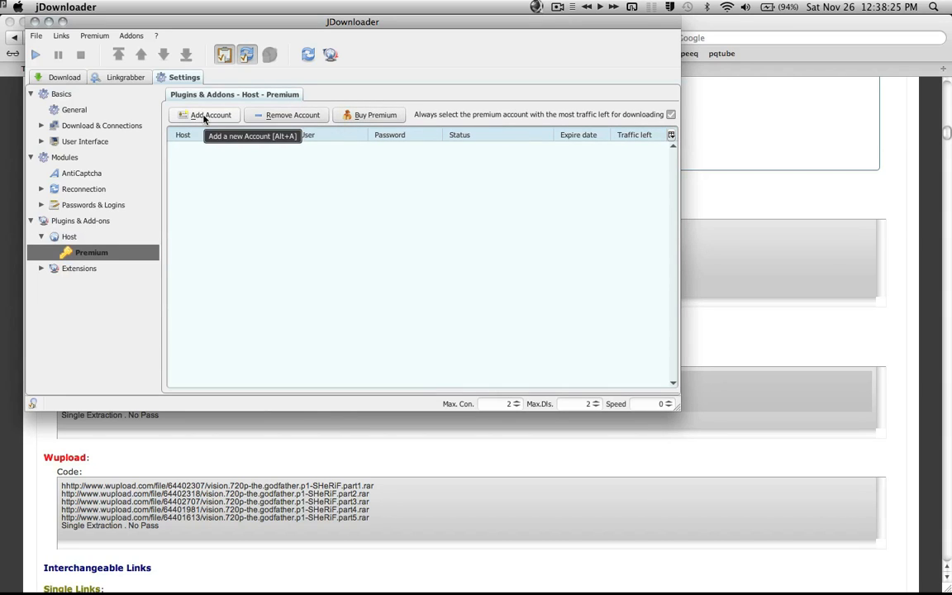
Start a new premium account and choose filesonic.com as its host.
left_click(204, 115)
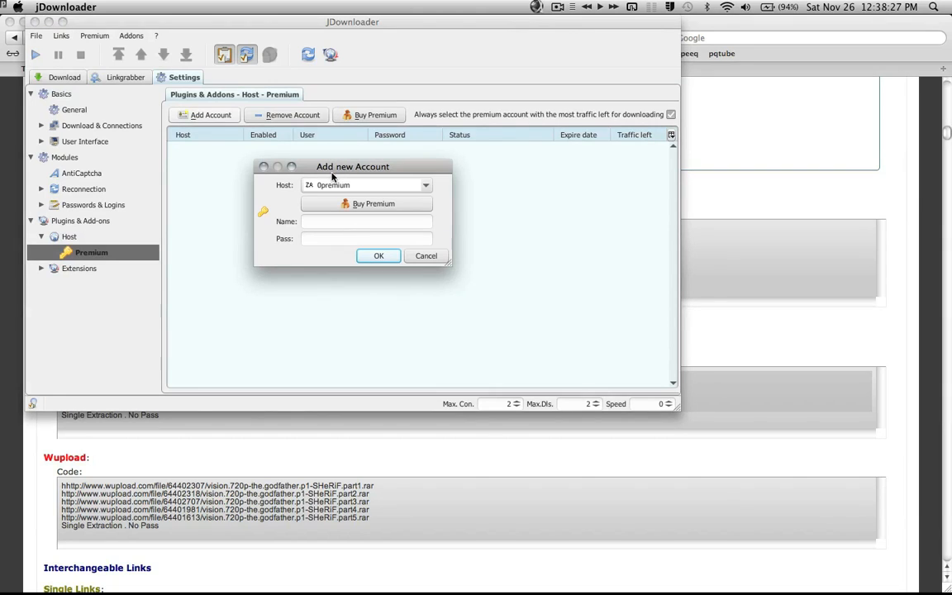
left_click(426, 184)
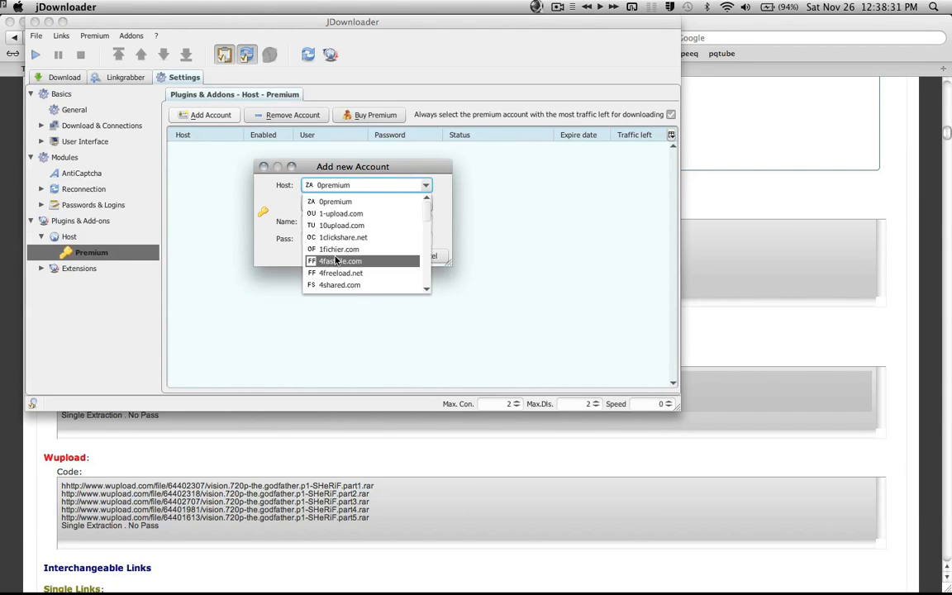
scroll("down", 3)
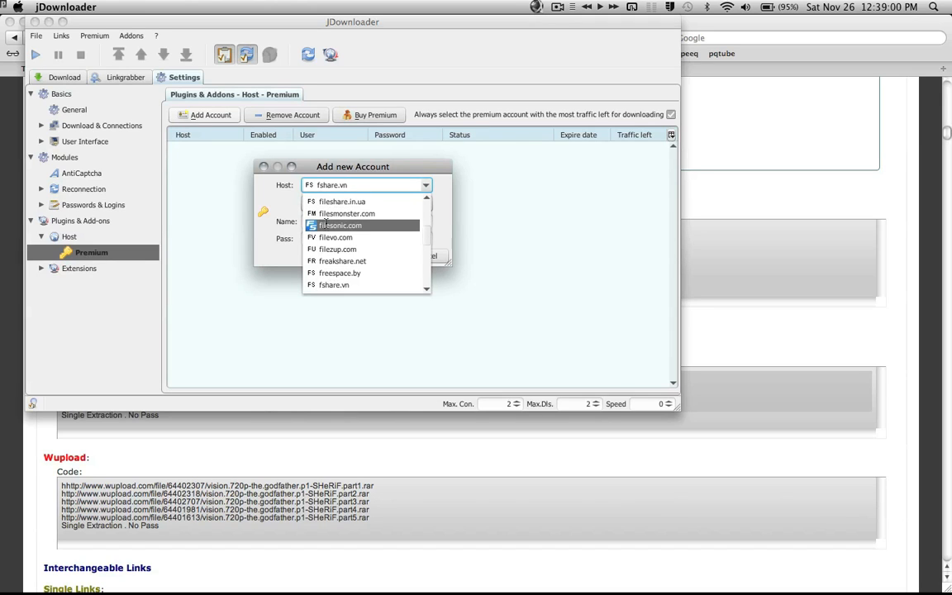
left_click(340, 224)
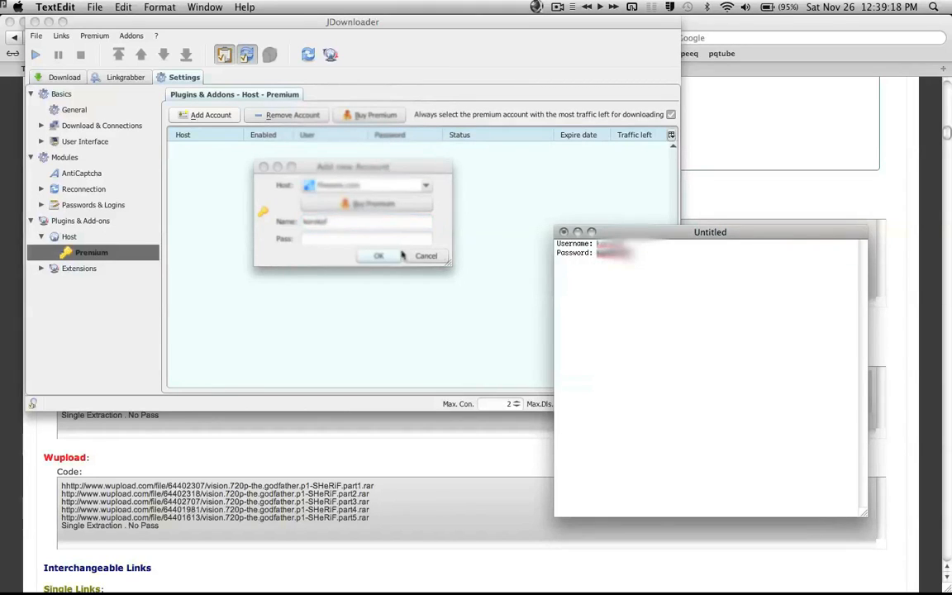
Bring the Filesonic account form back to the front.
left_click(377, 255)
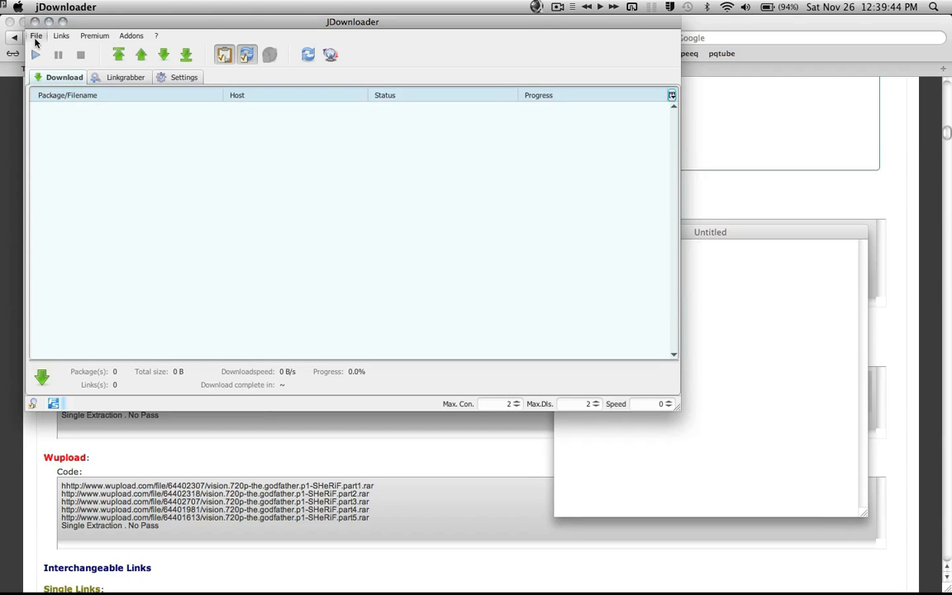
Move the five-part Godfather package from the Linkgrabber into the download list.
left_click(125, 77)
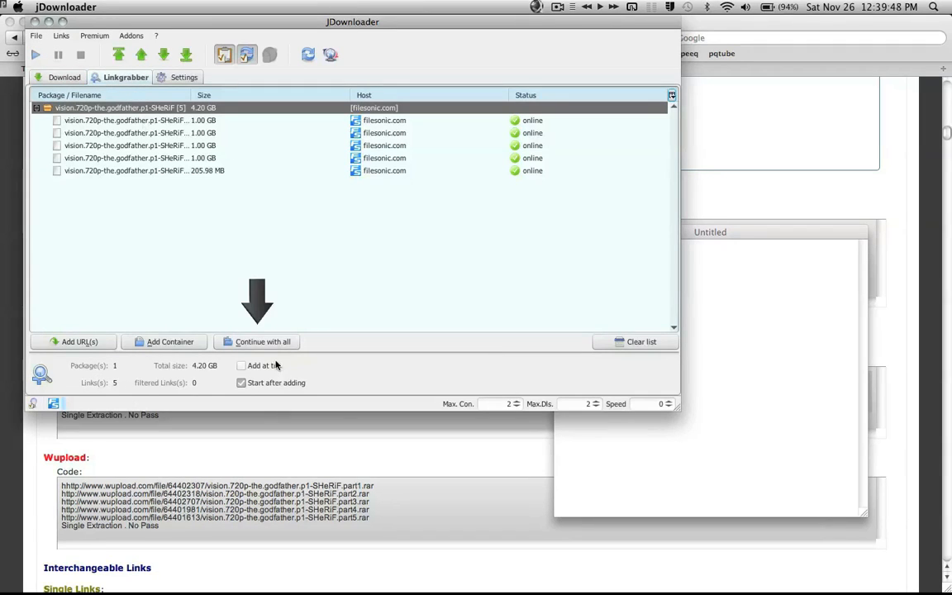
mouse_move(262, 341)
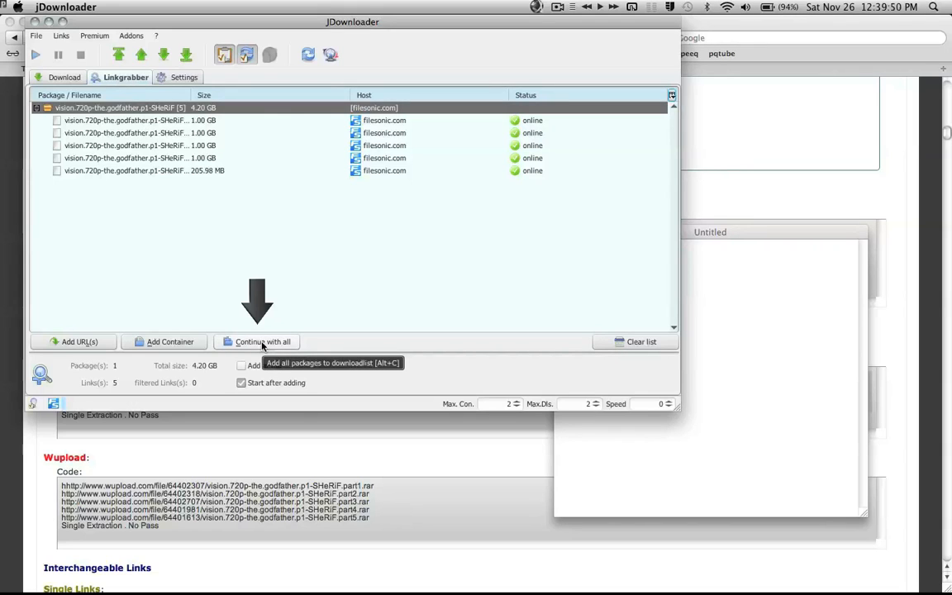
left_click(263, 341)
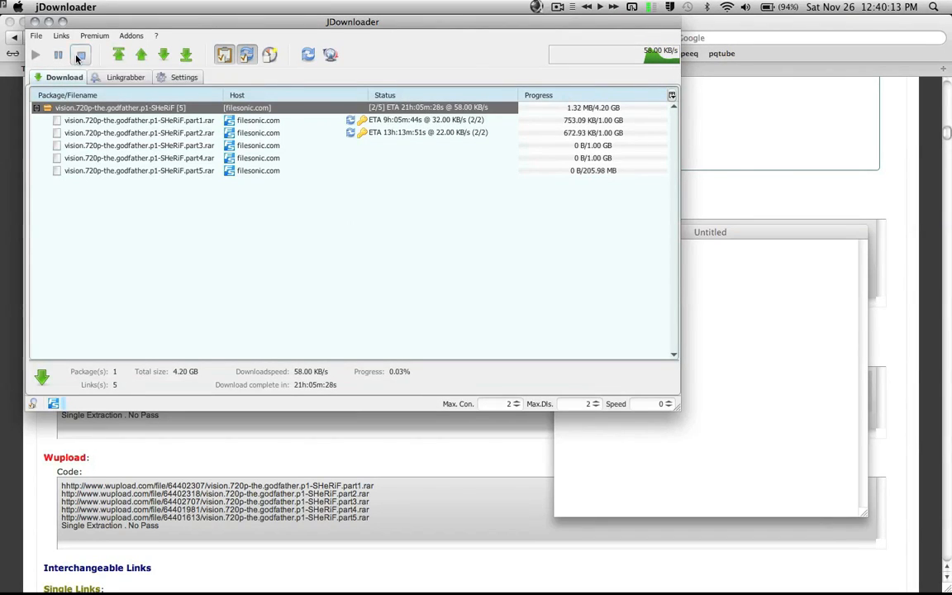
Stop, restart, then stop the Godfather package downloads again at 1.90 MB.
left_click(80, 54)
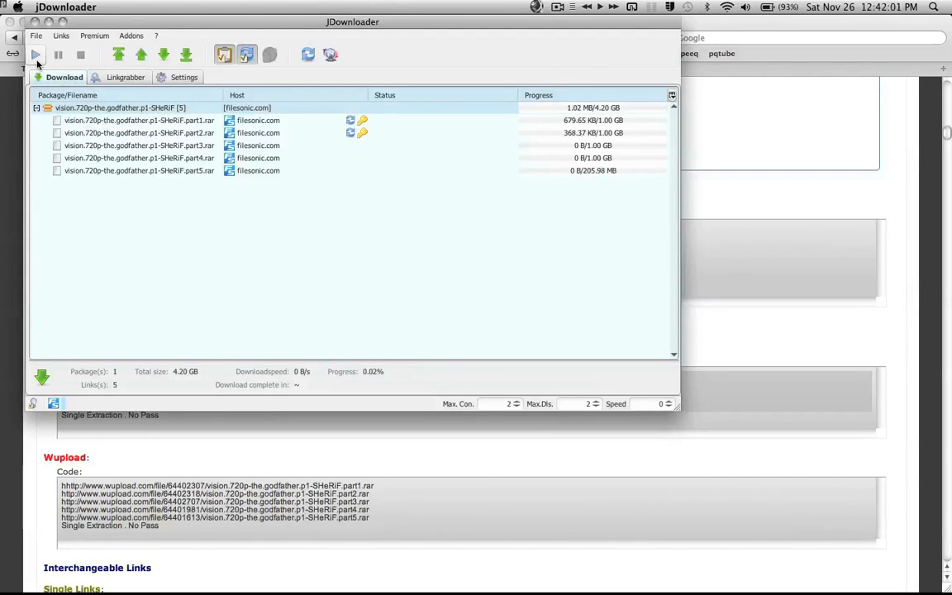
left_click(35, 54)
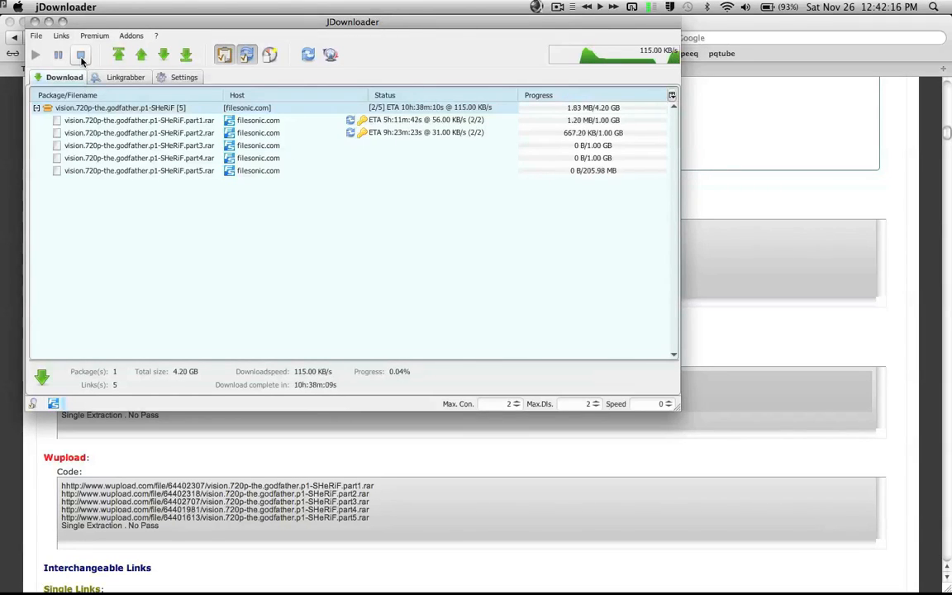
left_click(81, 54)
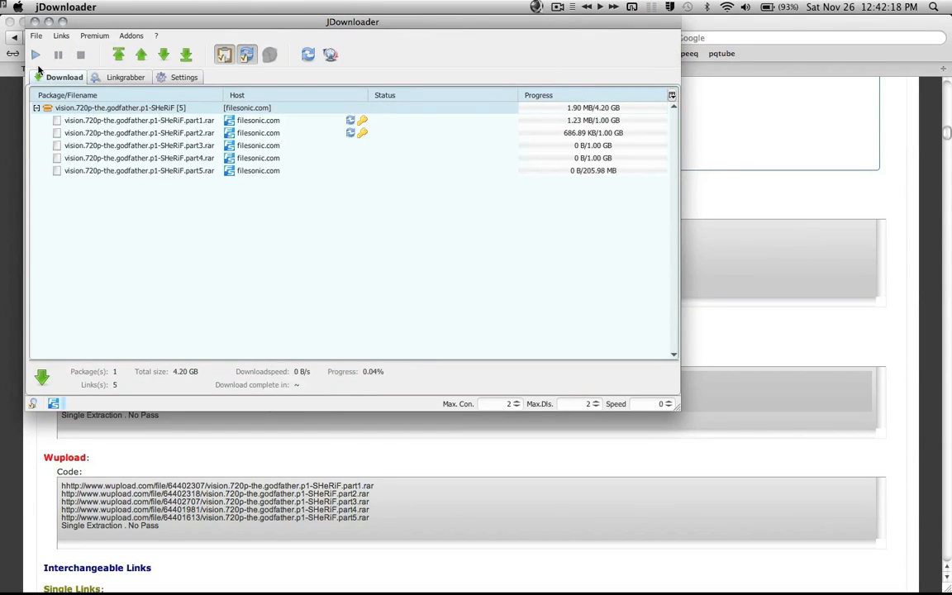